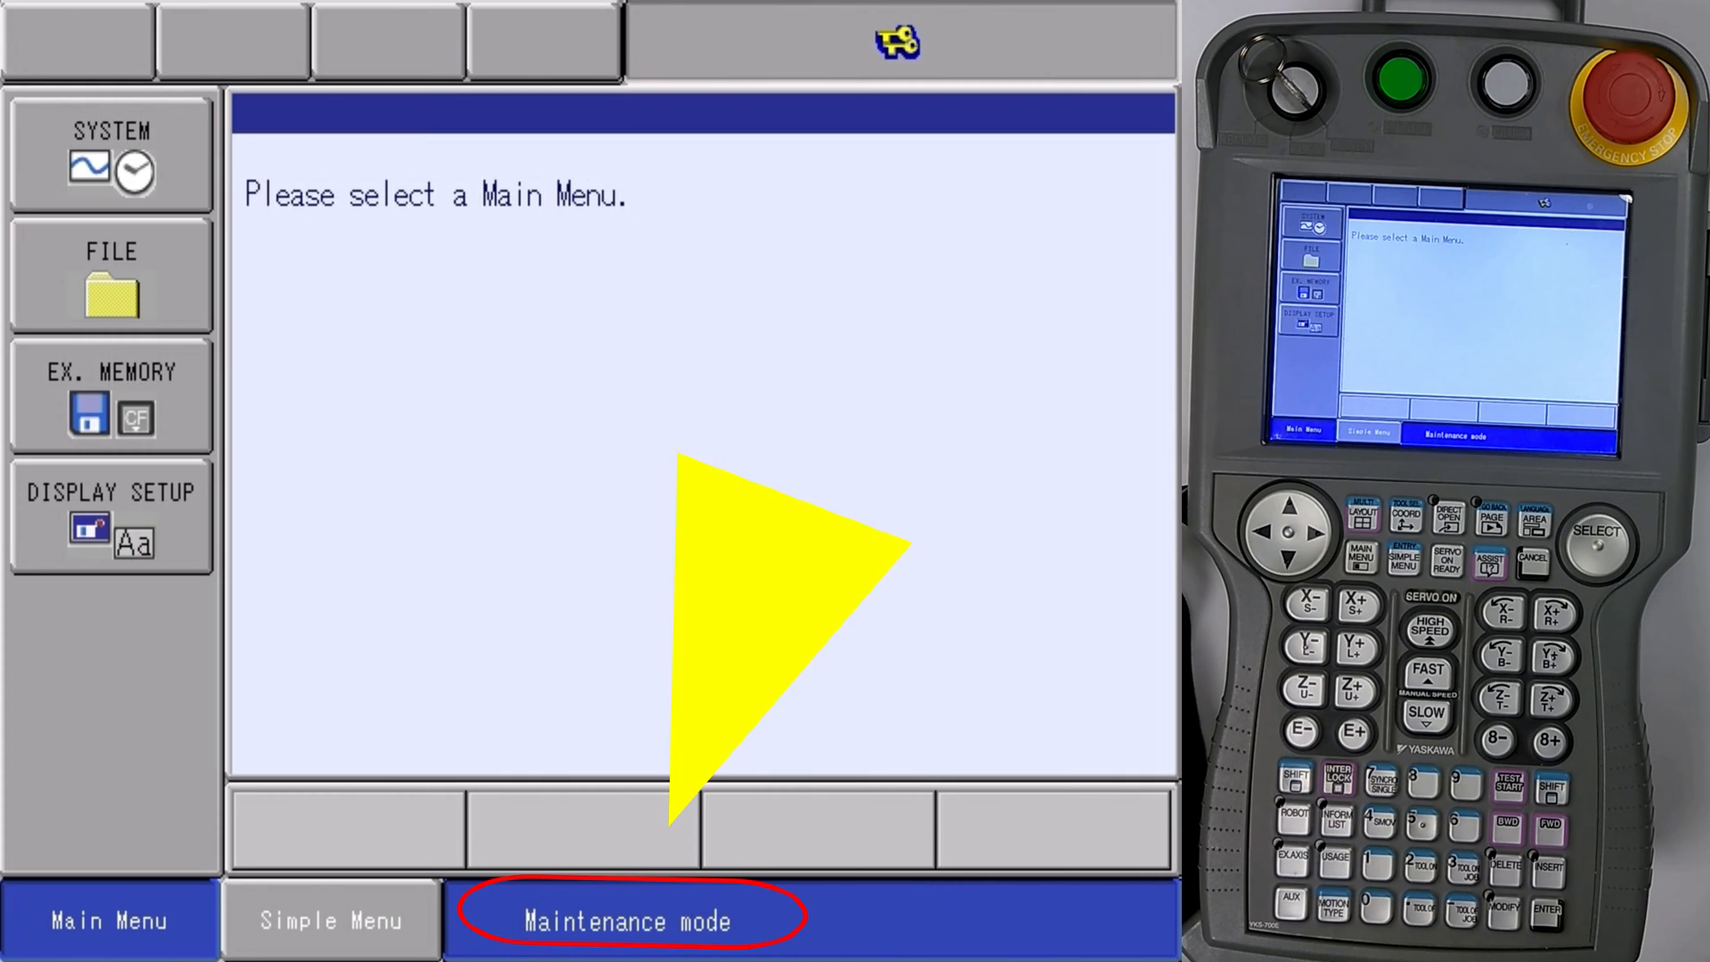
# Step: Set the controller's security mode to SAFETY MODE via SYSTEM > SECURITY
pyautogui.click(625, 919)
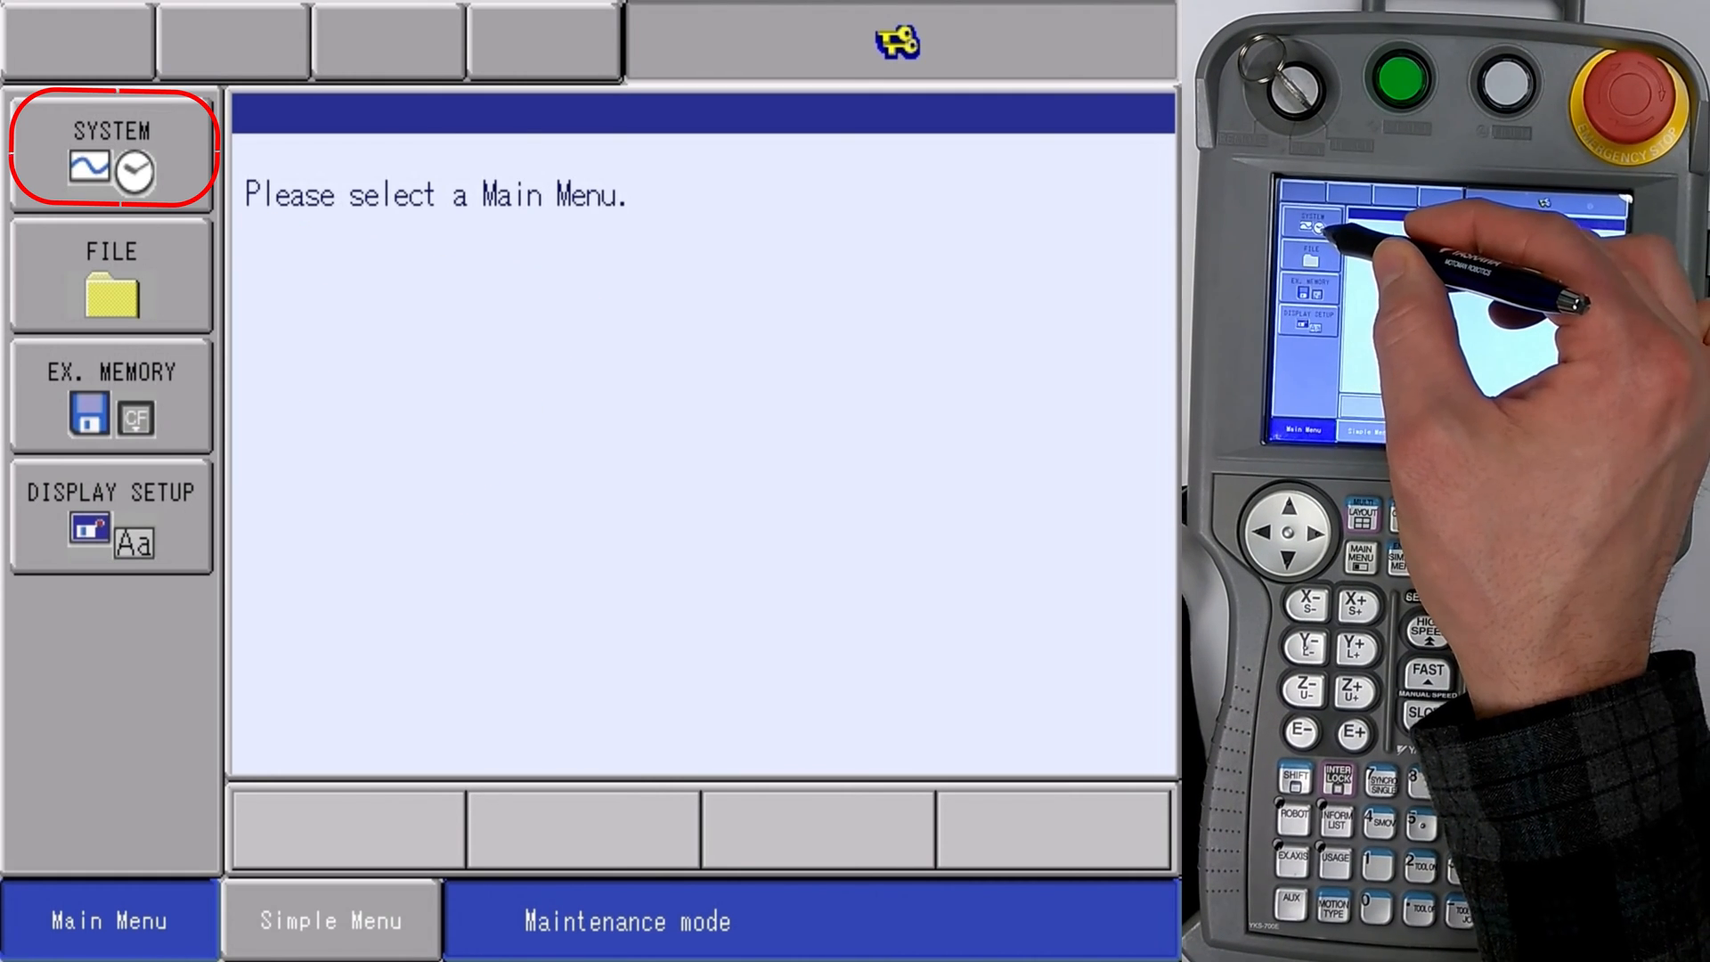
pyautogui.click(110, 152)
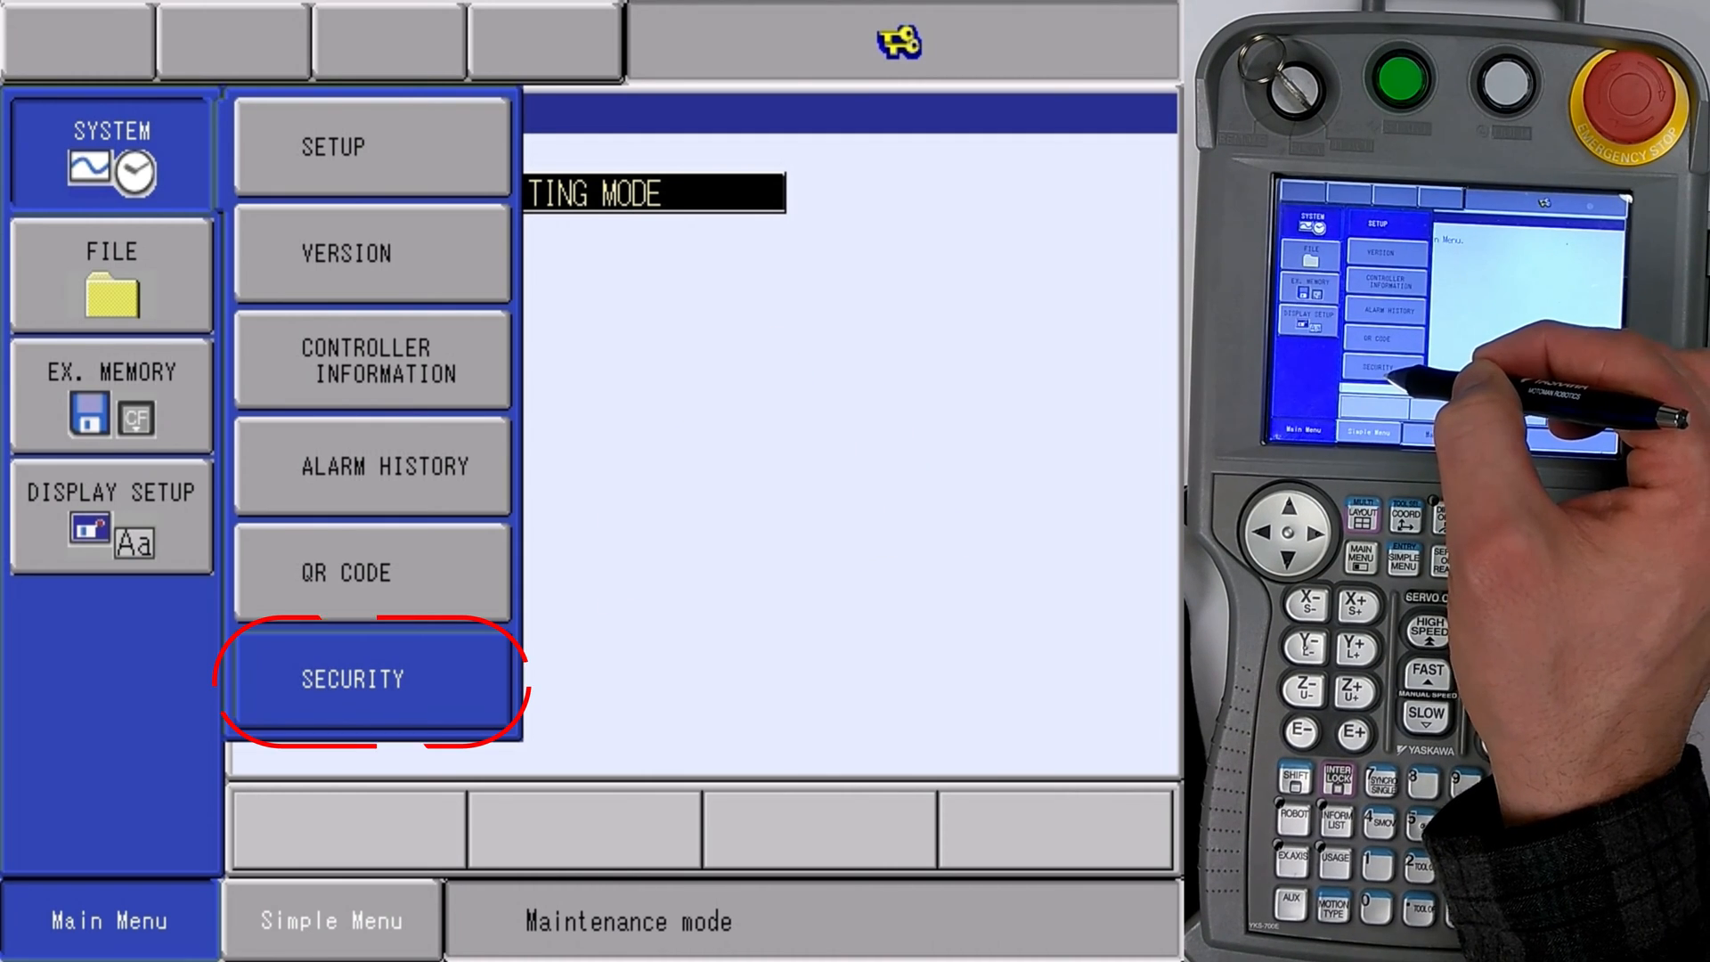
pyautogui.click(370, 679)
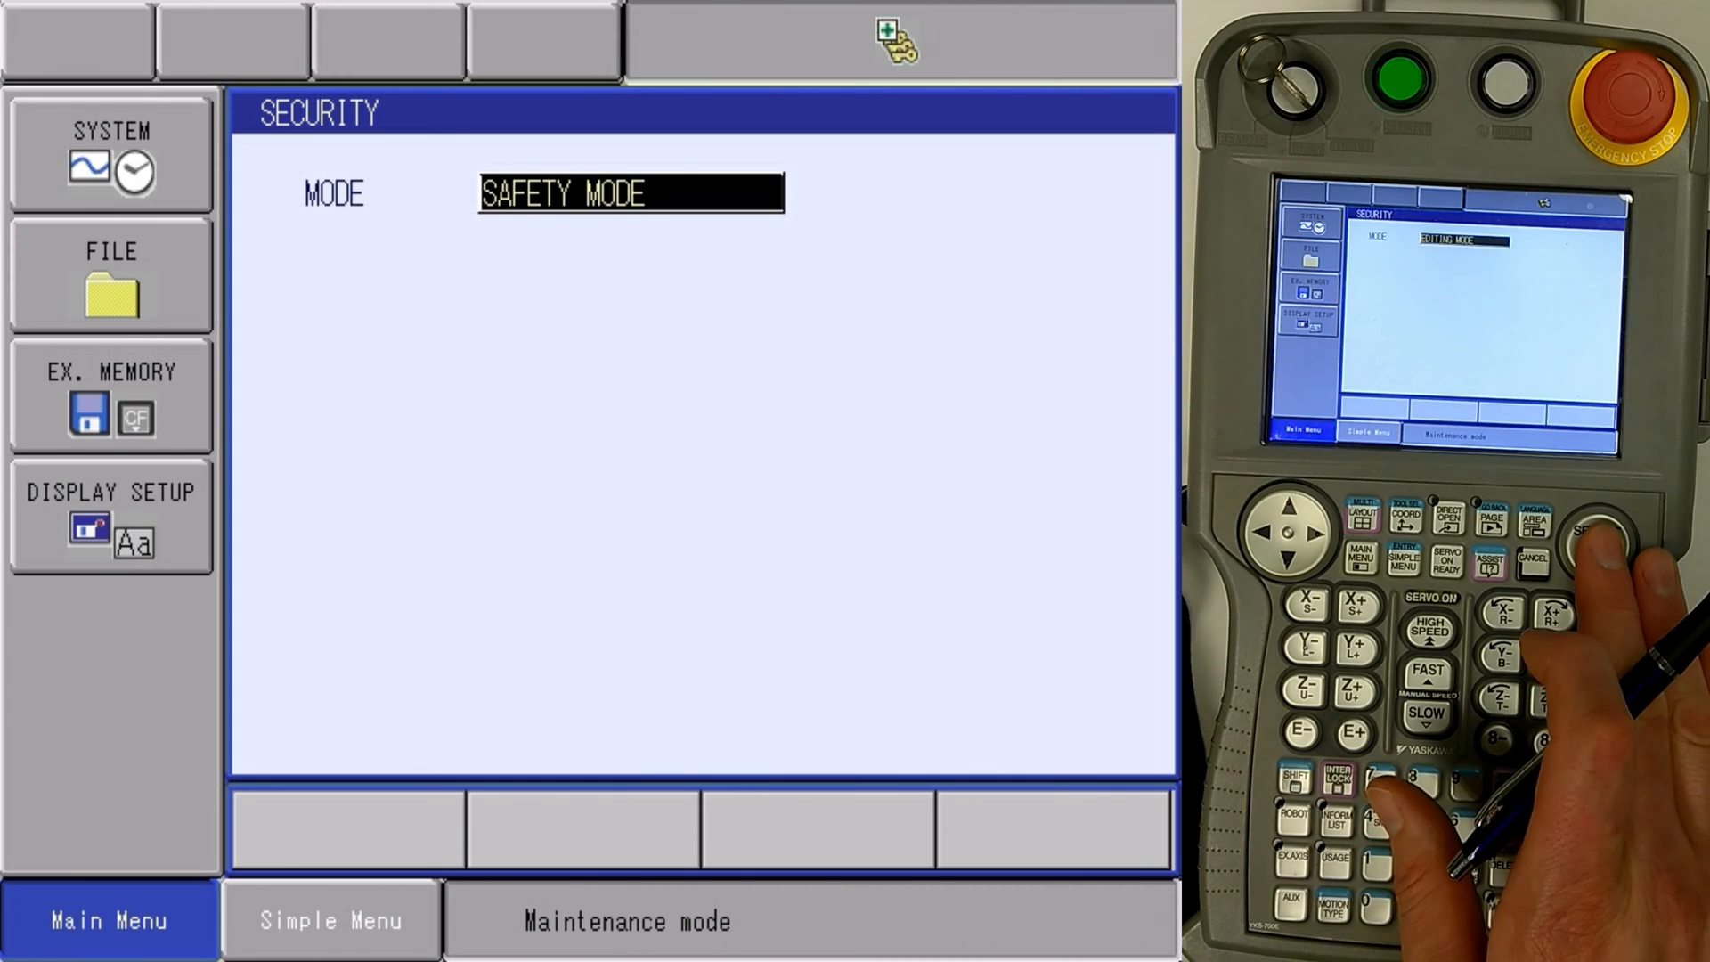
pyautogui.click(629, 194)
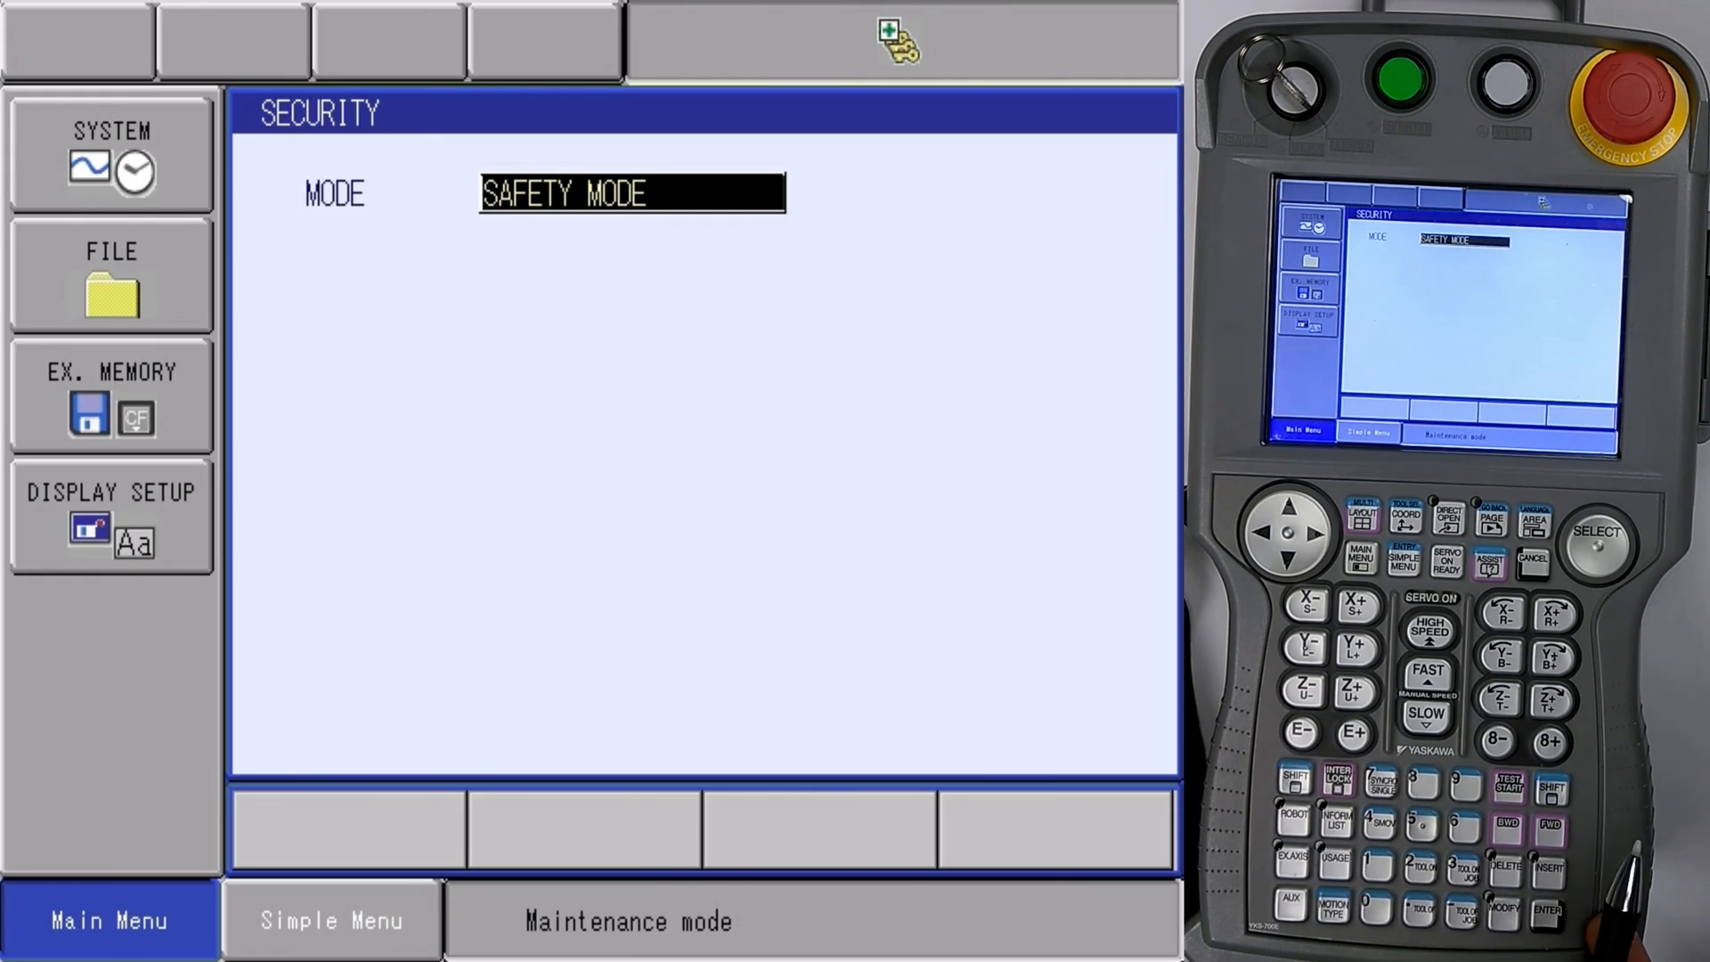
pyautogui.click(111, 274)
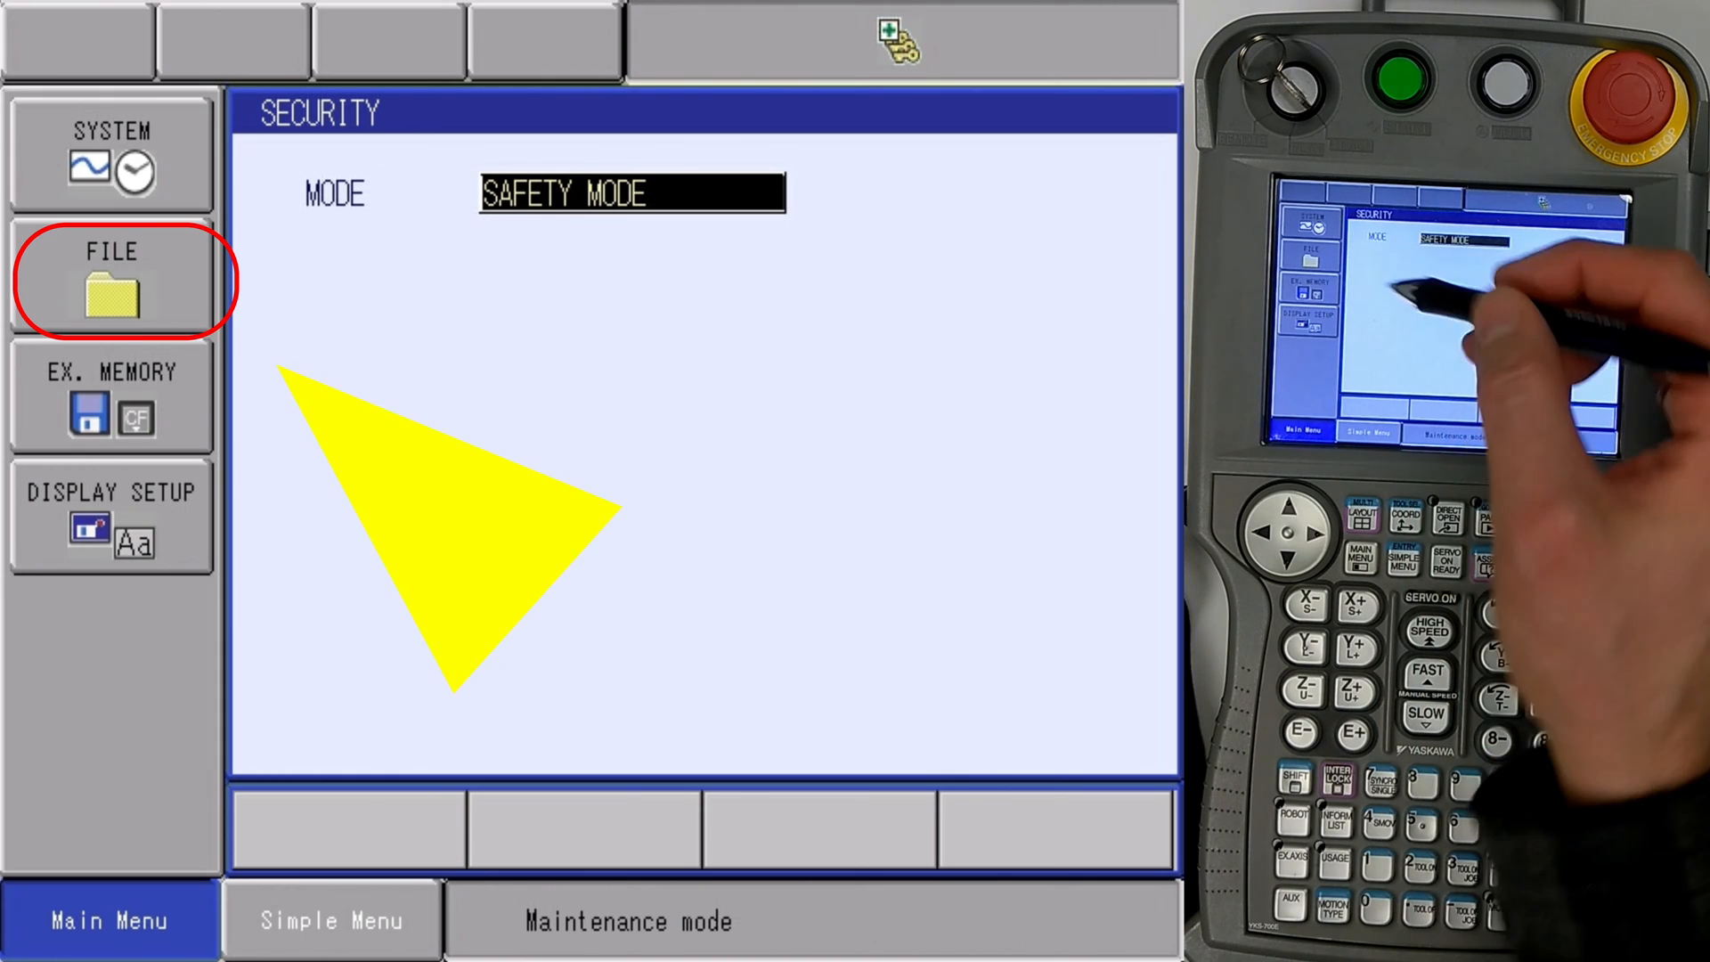
# Step: Run the Functional Safety Board FLASH Reset from FILE > INITIALIZE and confirm YES
pyautogui.click(113, 277)
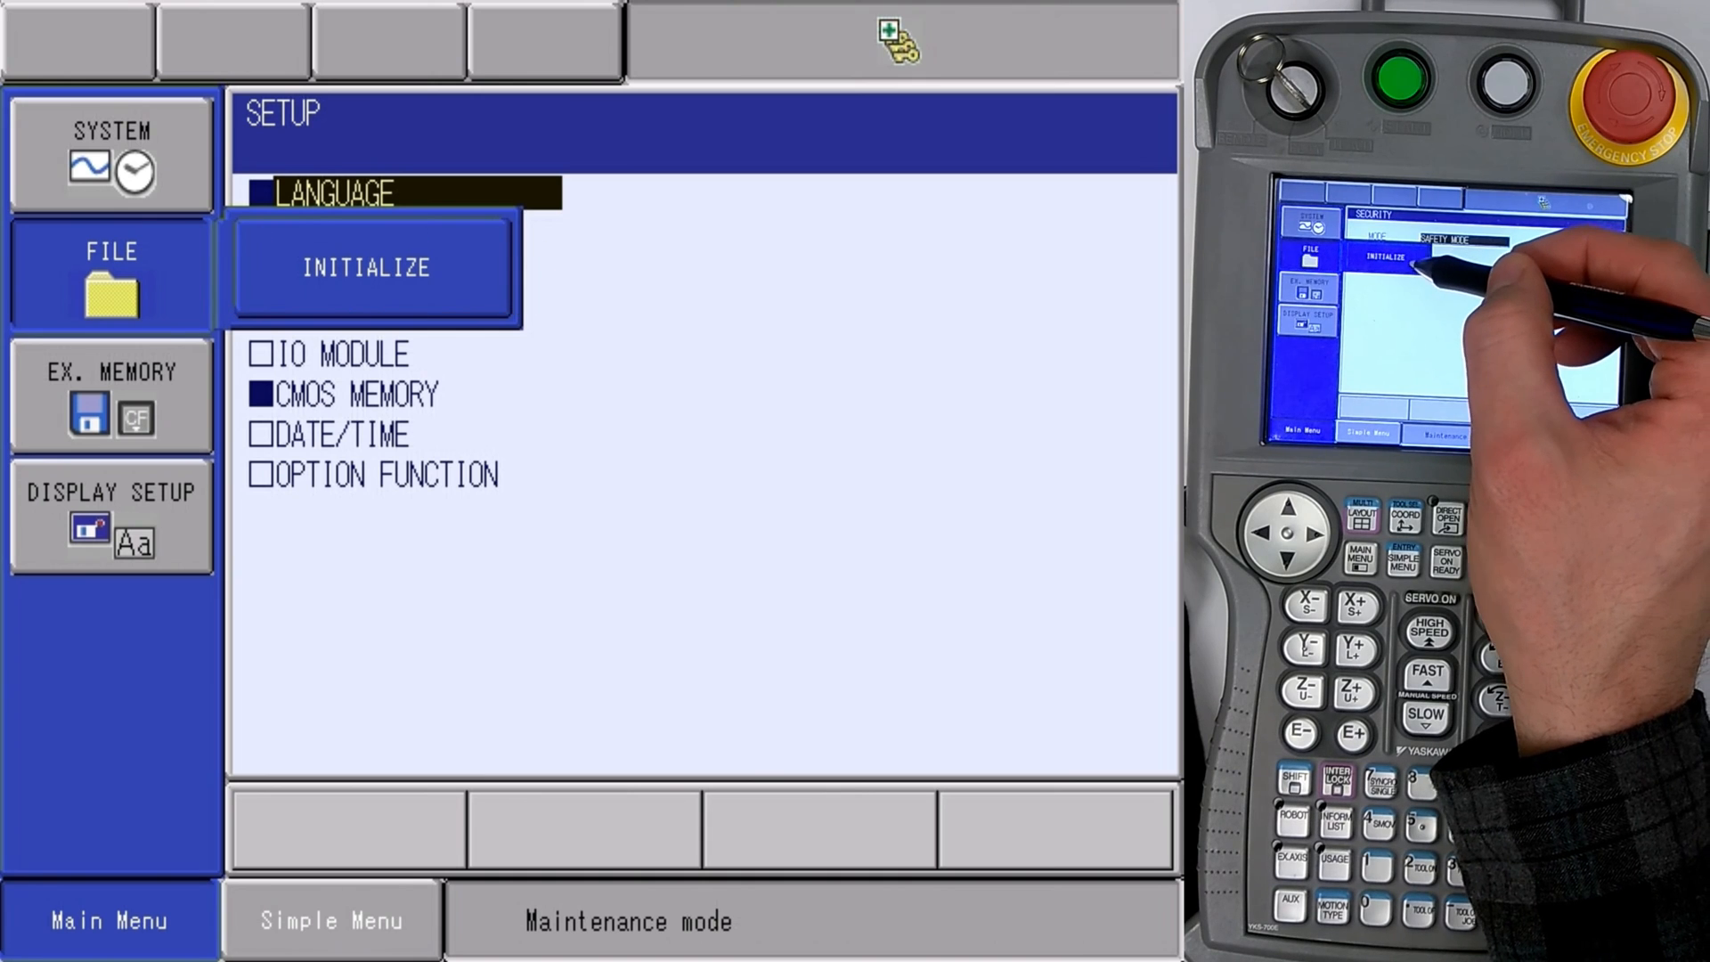
pyautogui.click(367, 268)
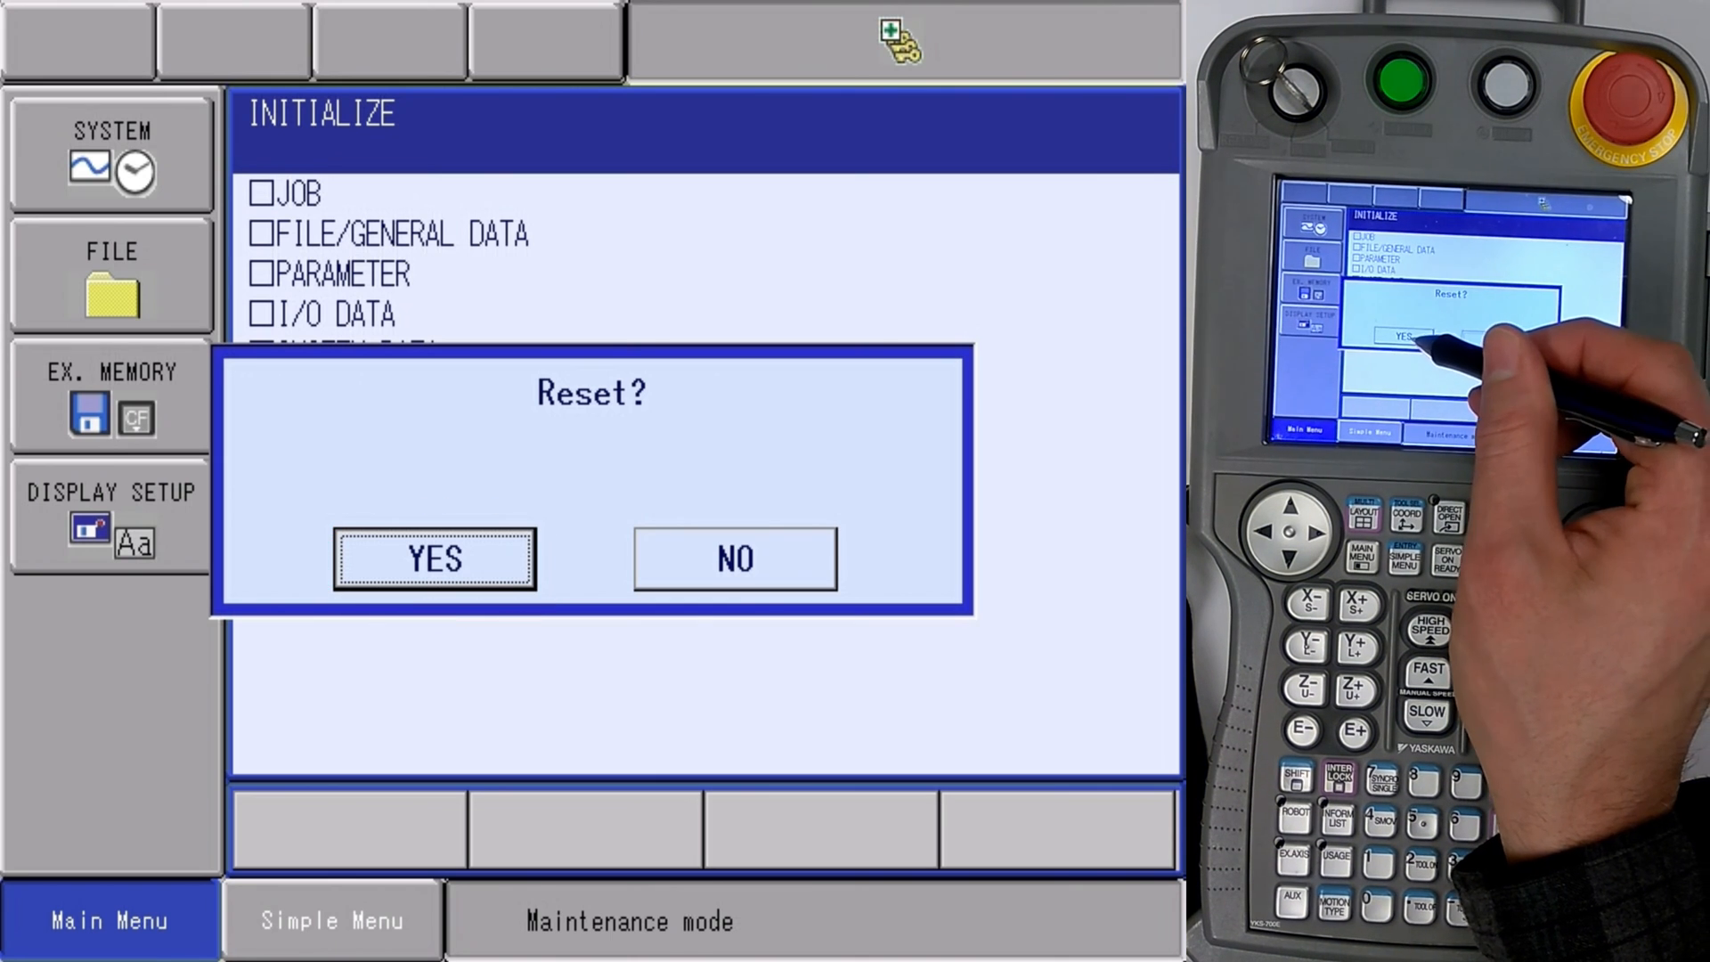
pyautogui.click(434, 558)
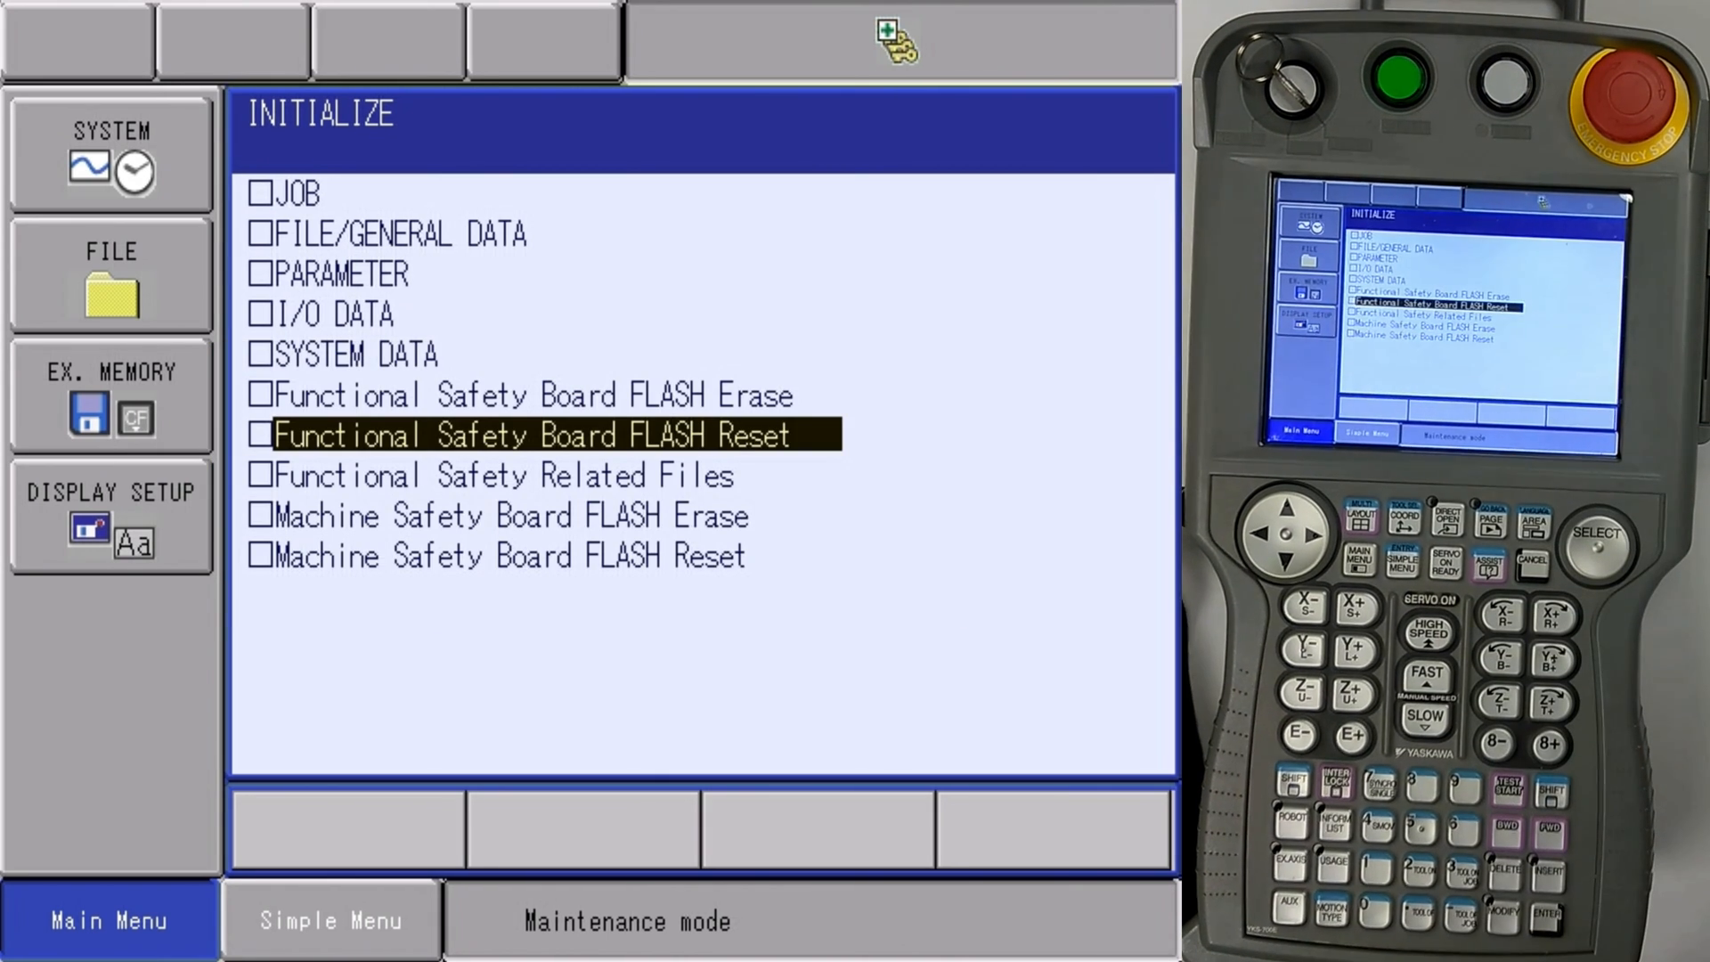